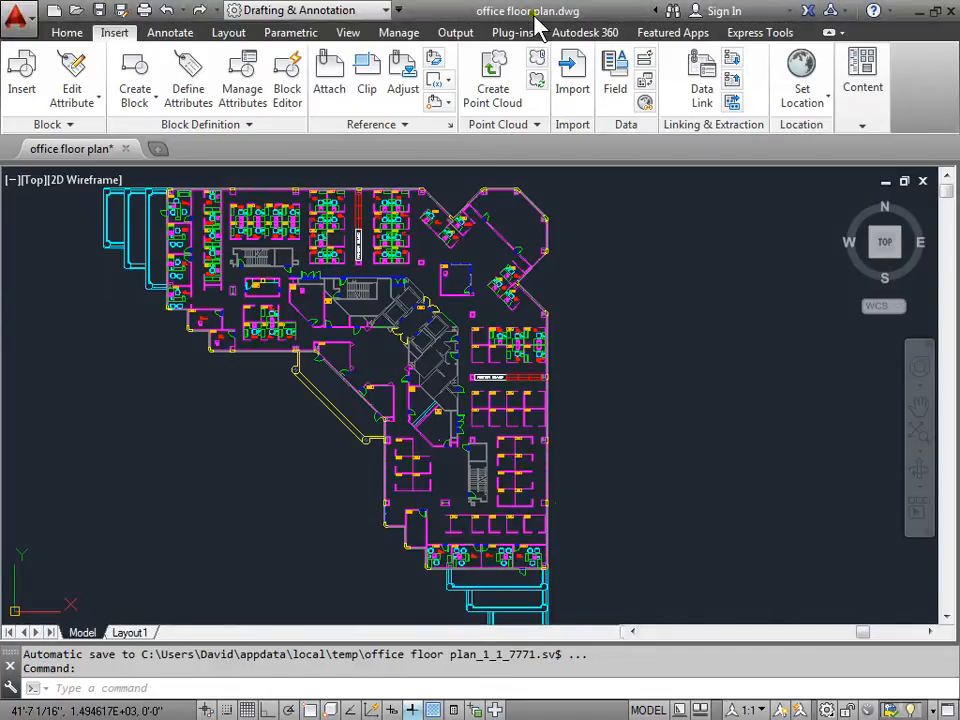
pyautogui.moveTo(540, 25)
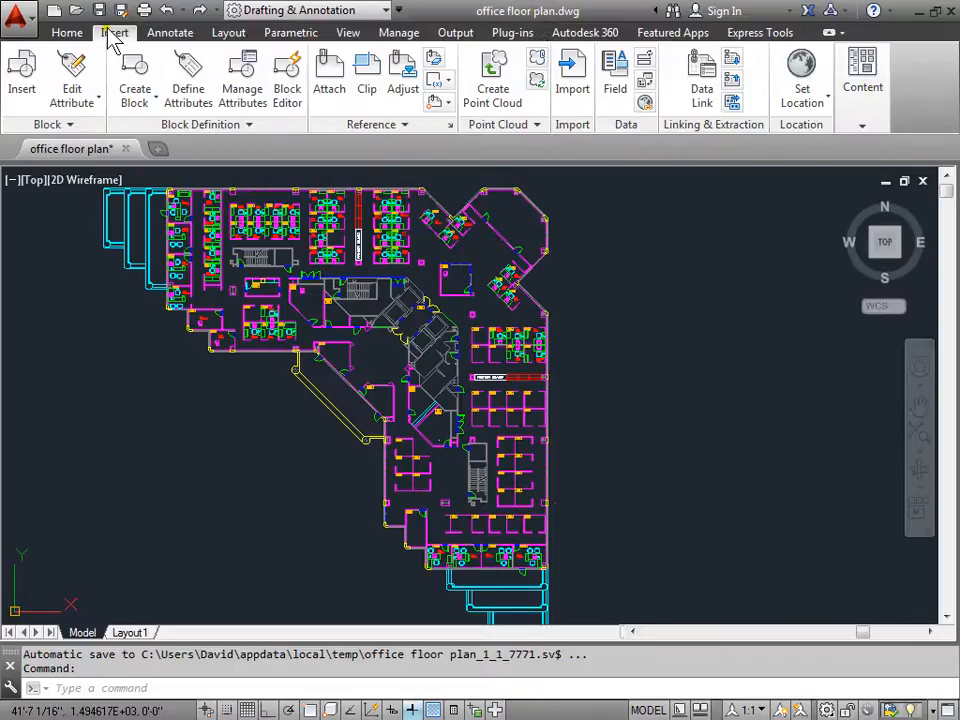
pyautogui.moveTo(444, 191)
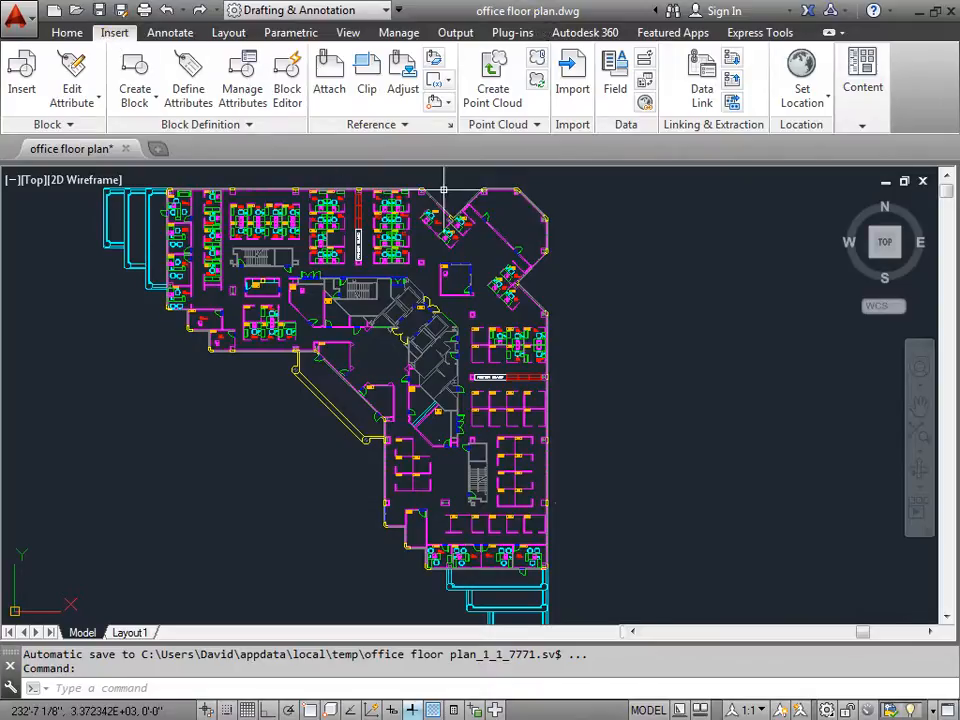
pyautogui.moveTo(416, 183)
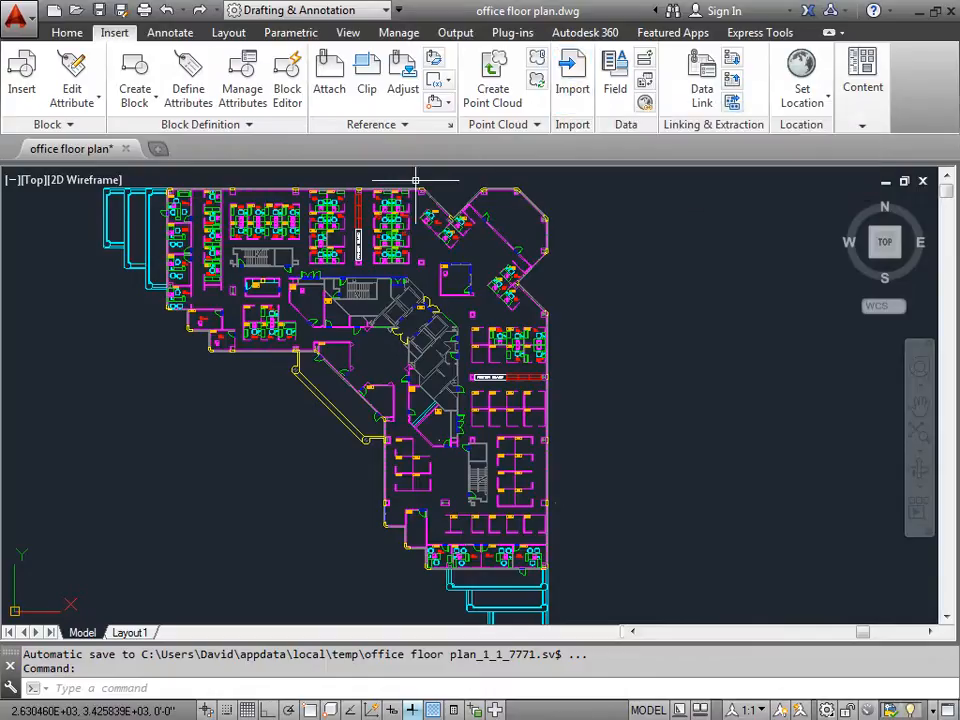
# Start a DGN import from the Application menu, bringing up the Import DGN File dialog
pyautogui.click(20, 15)
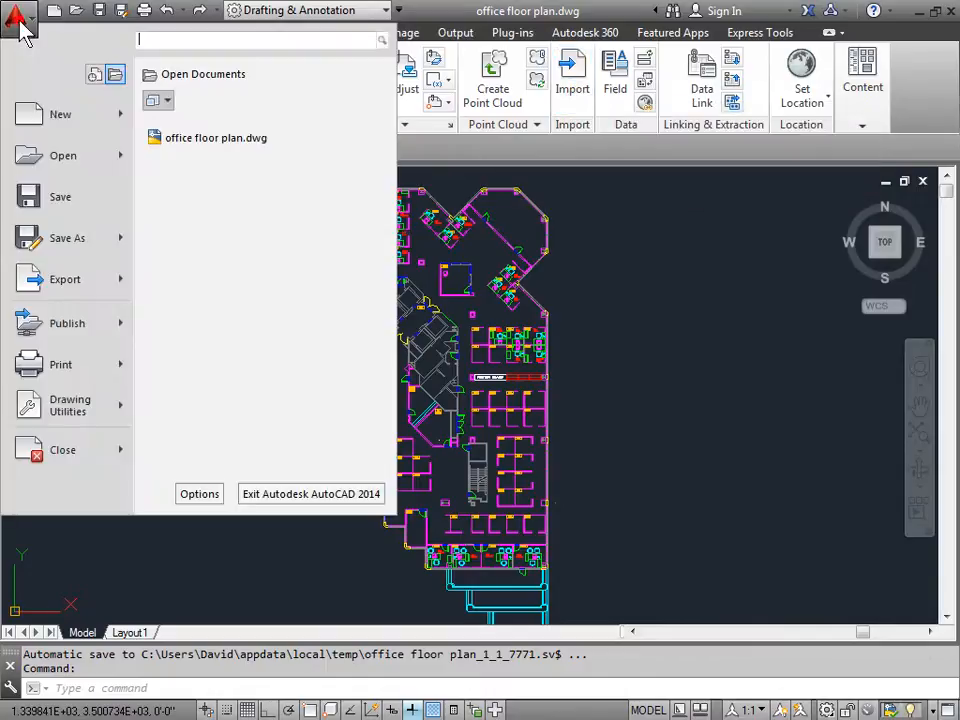
pyautogui.moveTo(63, 155)
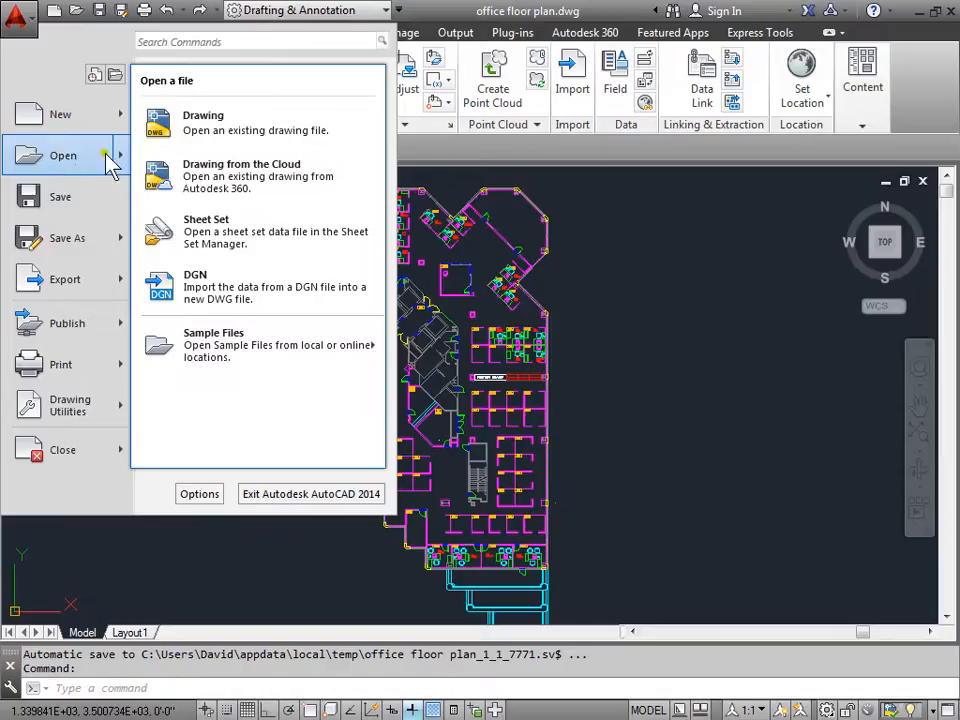
pyautogui.moveTo(300, 287)
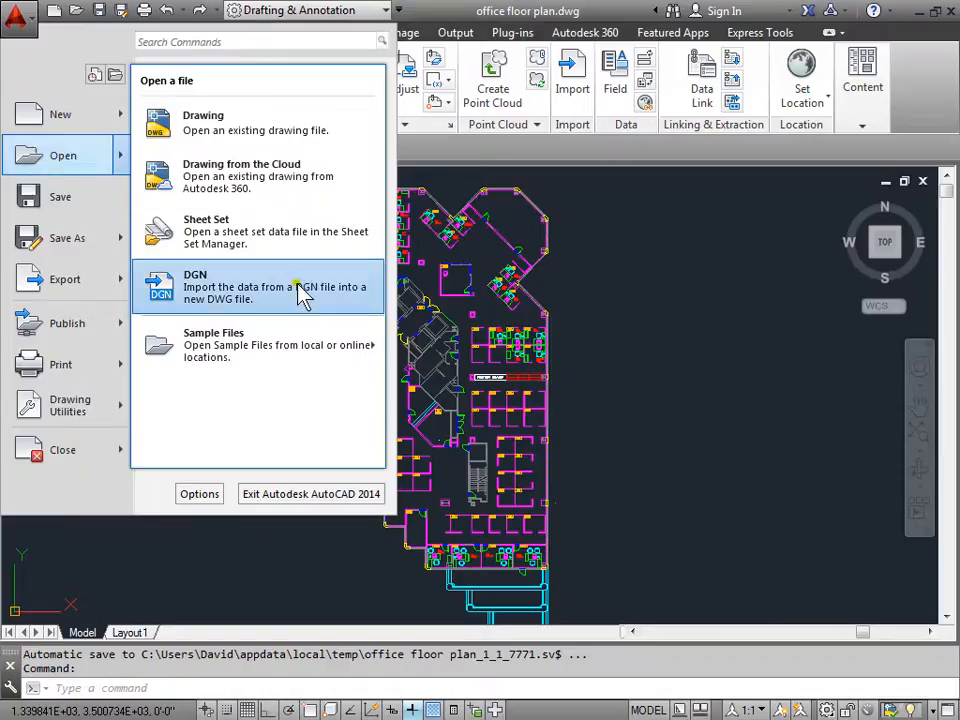
pyautogui.click(258, 286)
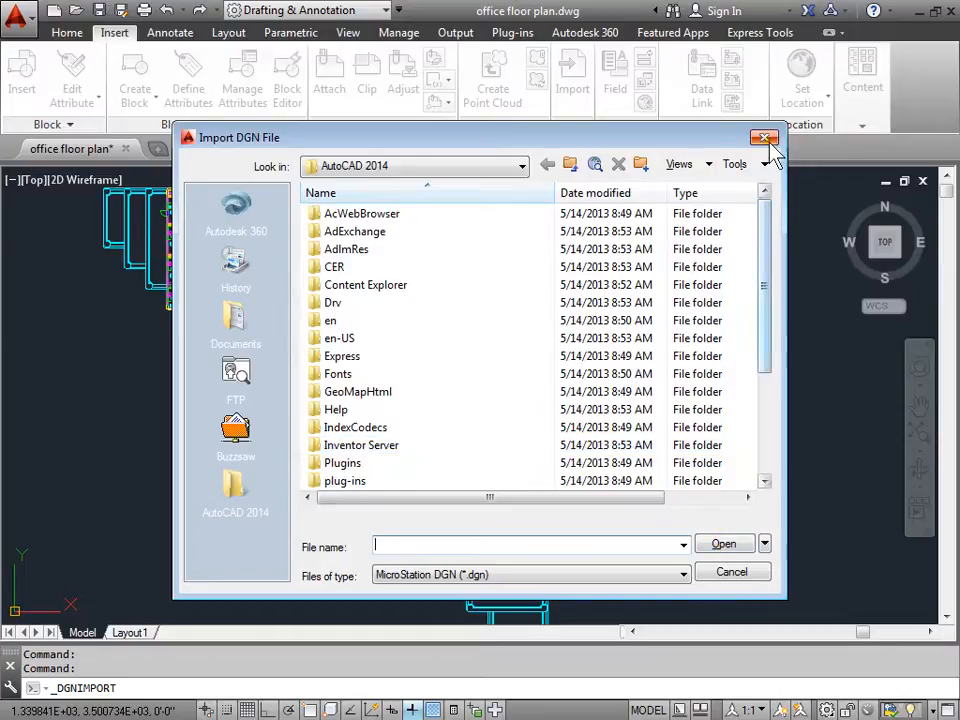
# Close the Import DGN File dialog without importing, returning to the office floor plan
pyautogui.click(764, 137)
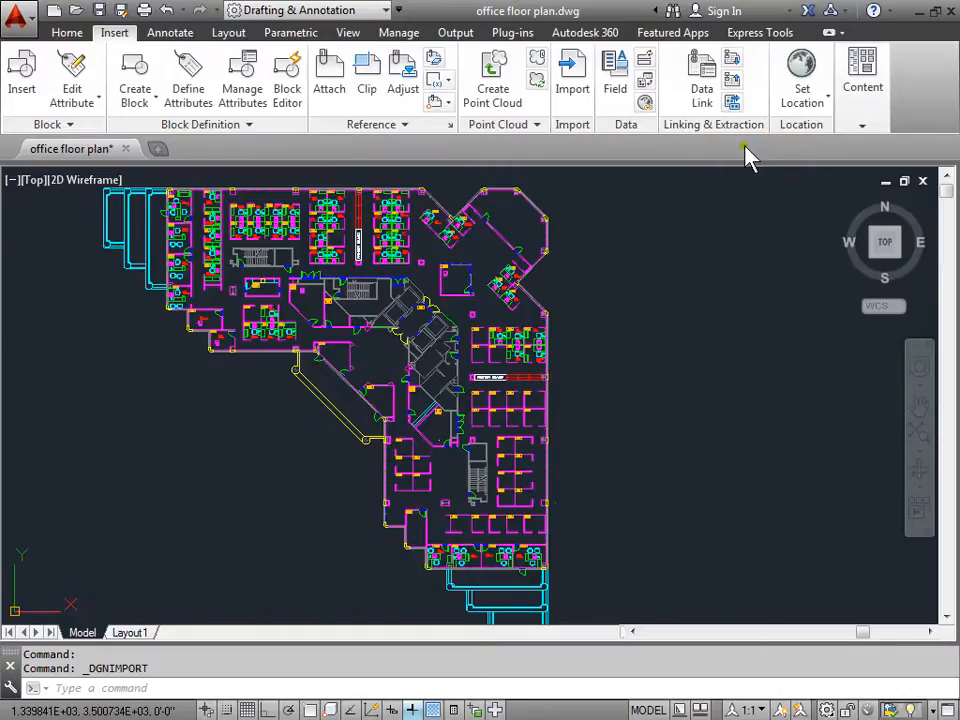
pyautogui.moveTo(605, 270)
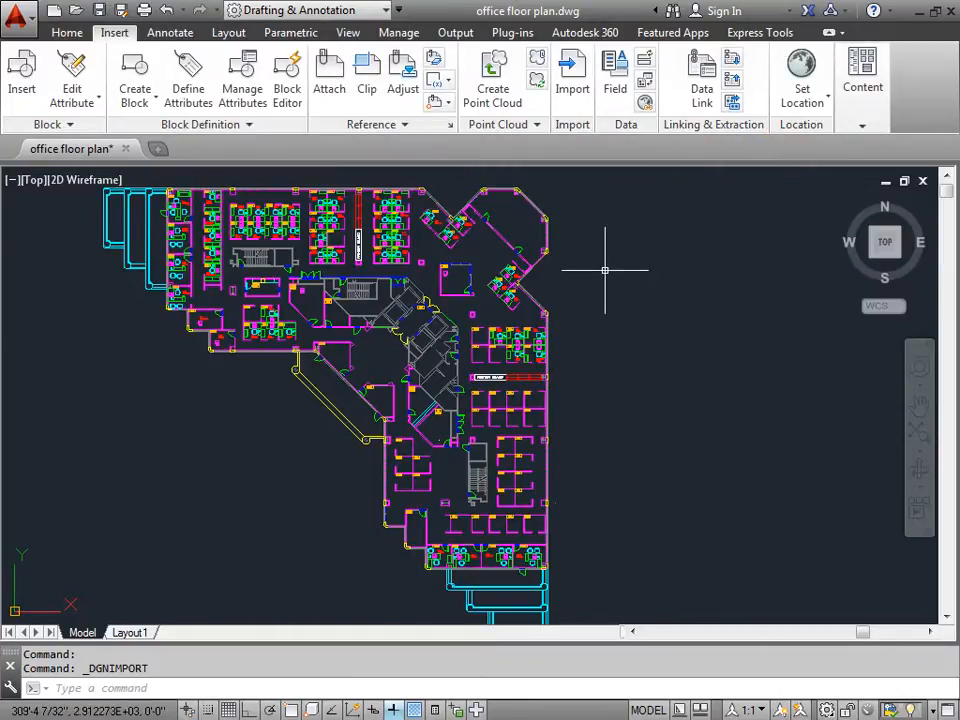
pyautogui.moveTo(173, 411)
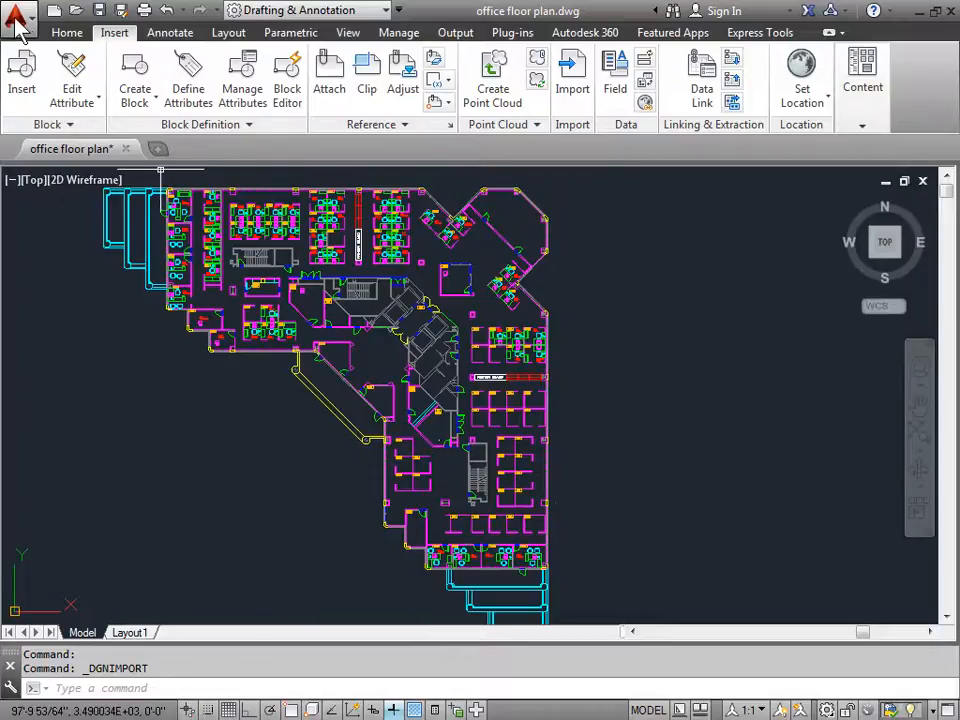
# Start a DGN export of the drawing as 'office floor plan.dgn' in V8 DGN format
pyautogui.click(18, 15)
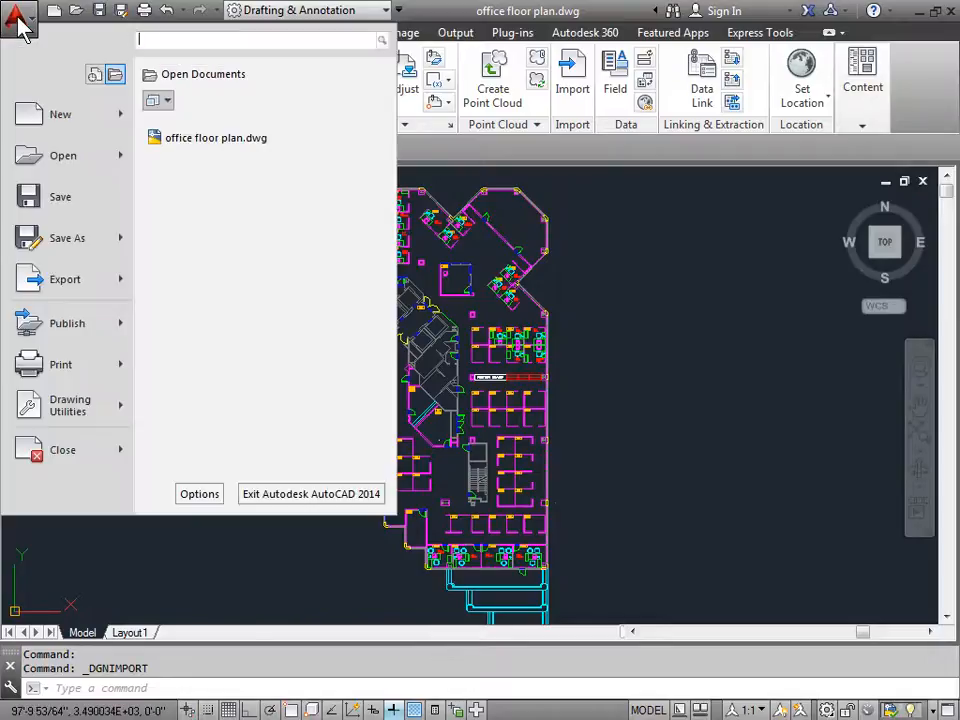
pyautogui.moveTo(80, 279)
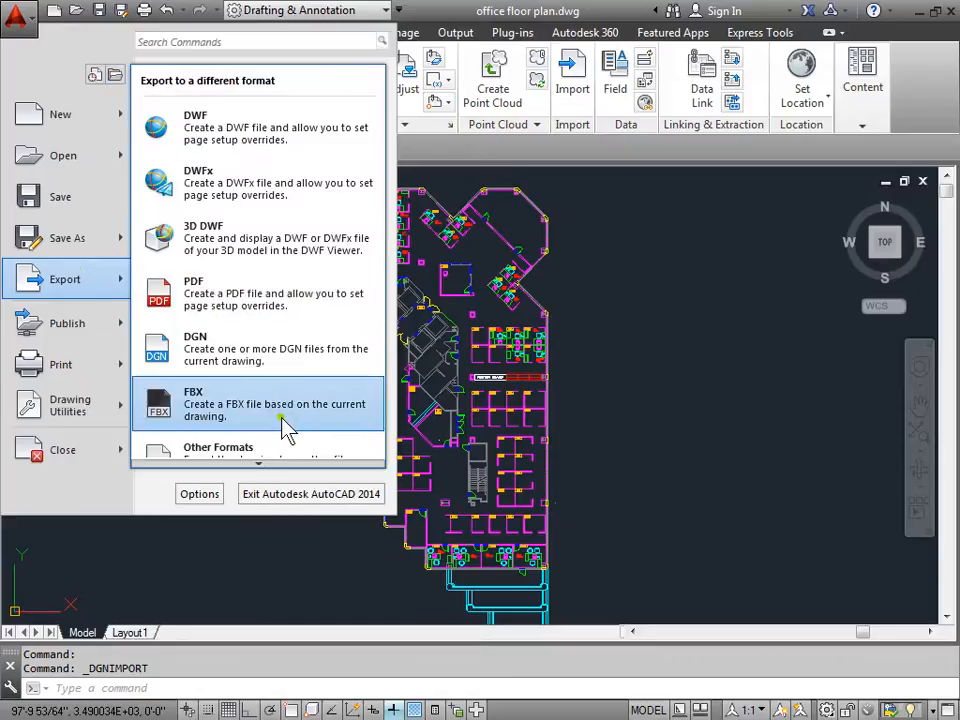
pyautogui.moveTo(293, 348)
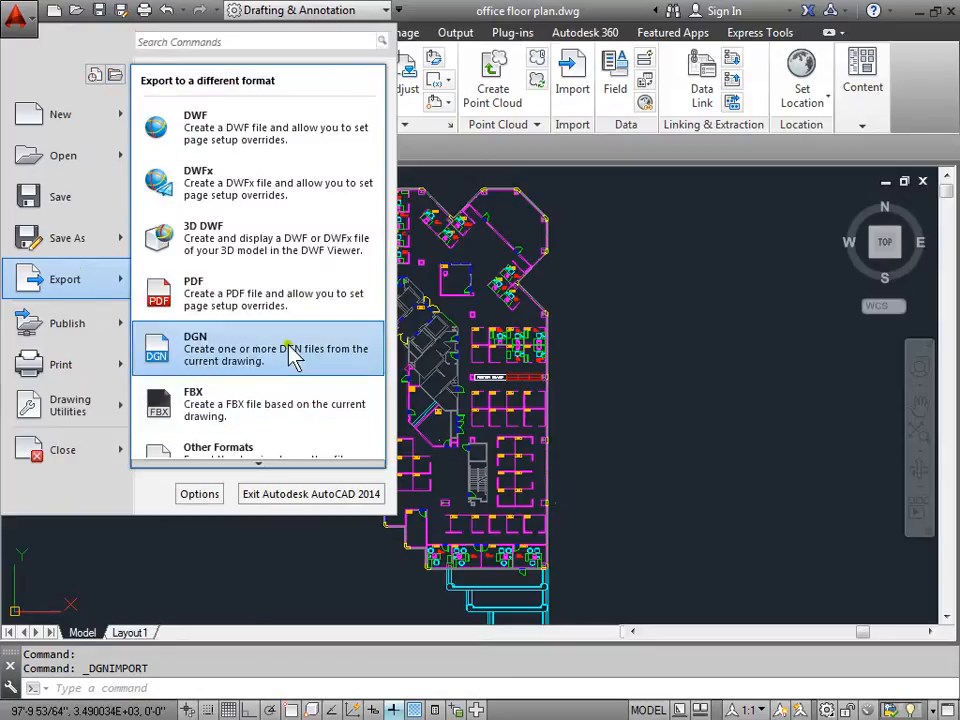
pyautogui.click(258, 348)
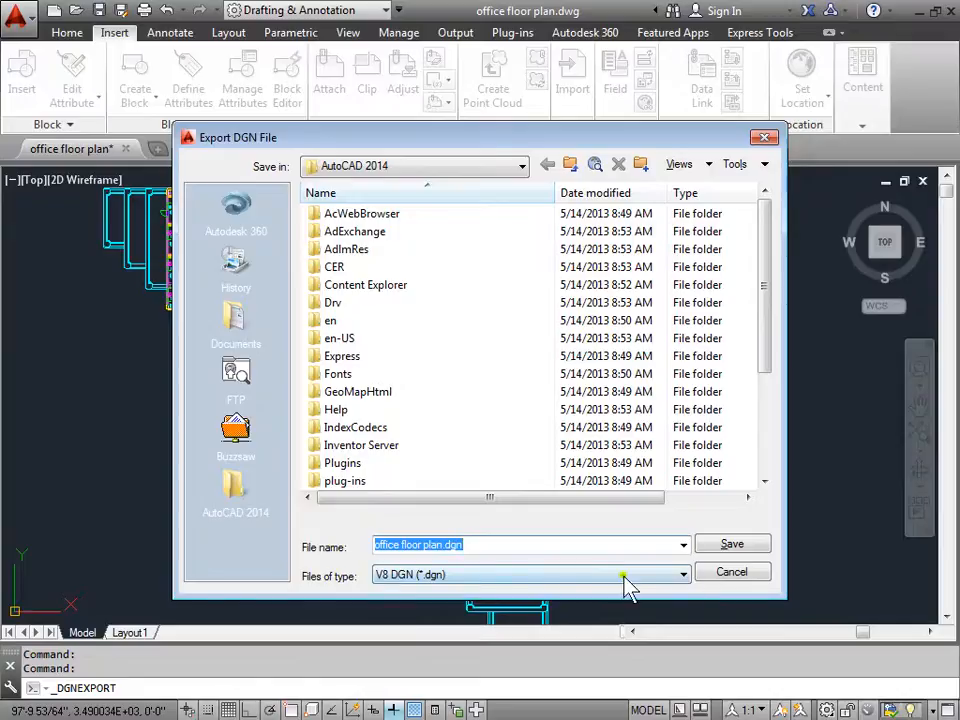
# Review the V8 and V7 DGN file types, keep V8, then cancel the export
pyautogui.click(678, 574)
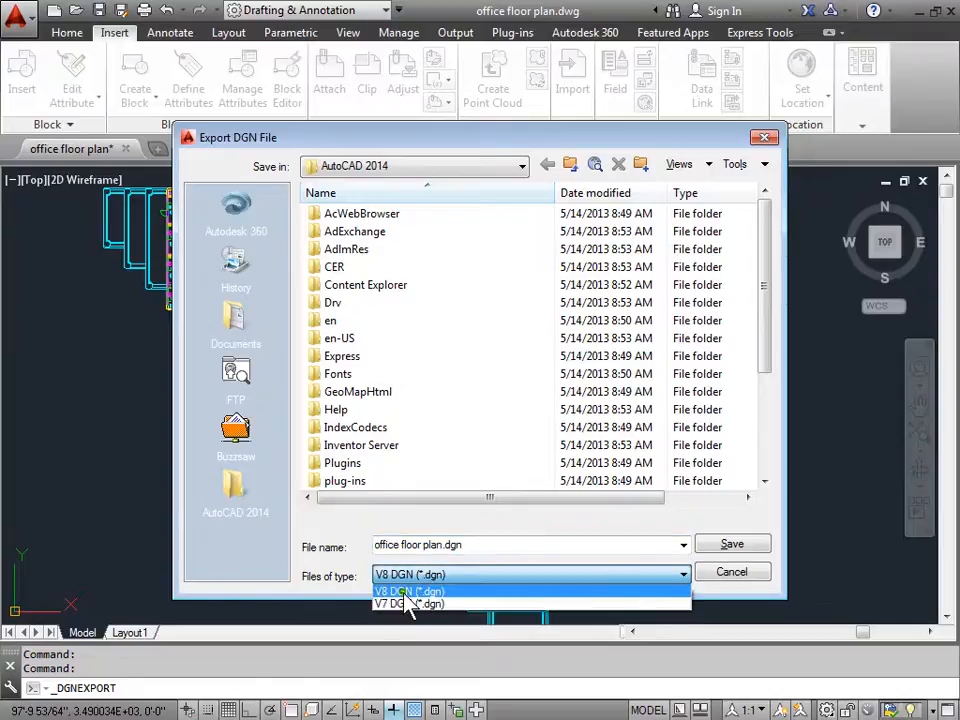
pyautogui.moveTo(408, 604)
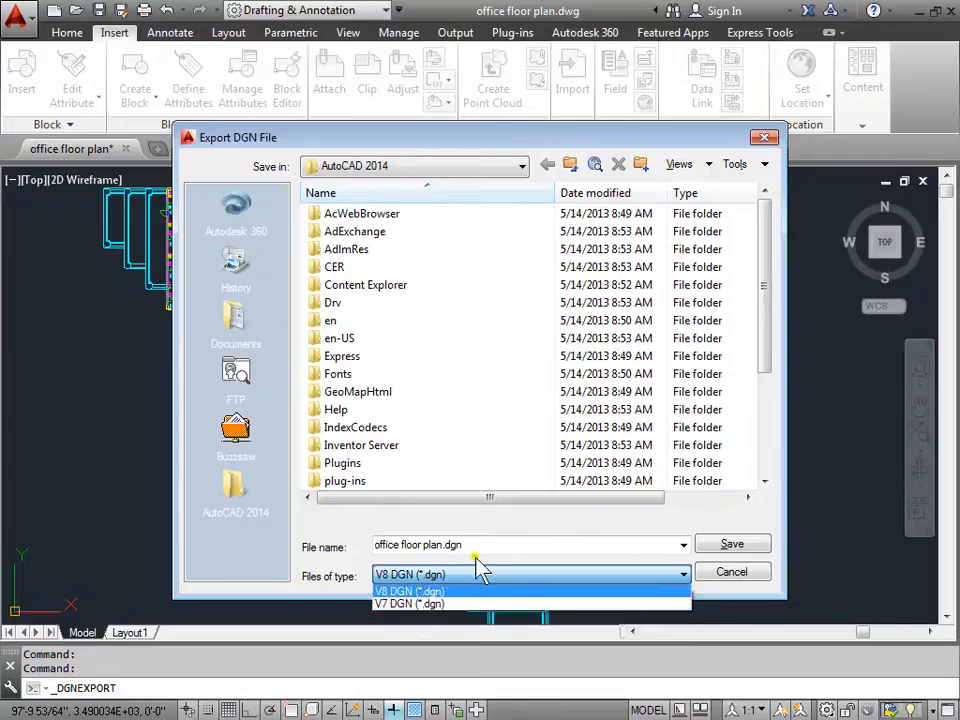
pyautogui.moveTo(737, 580)
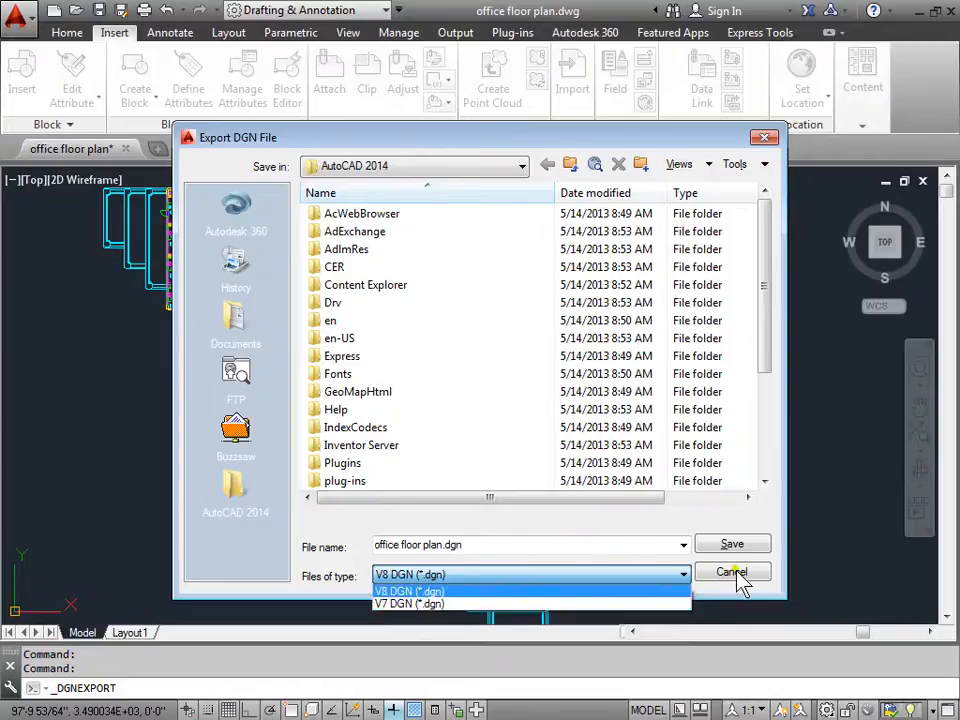
pyautogui.click(409, 591)
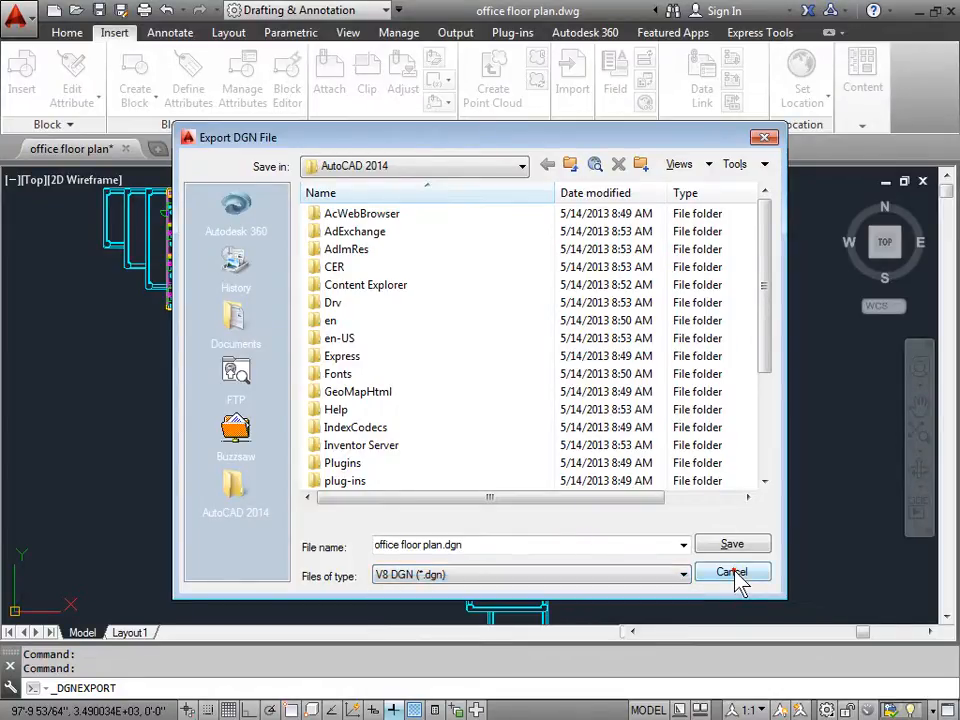
pyautogui.click(731, 572)
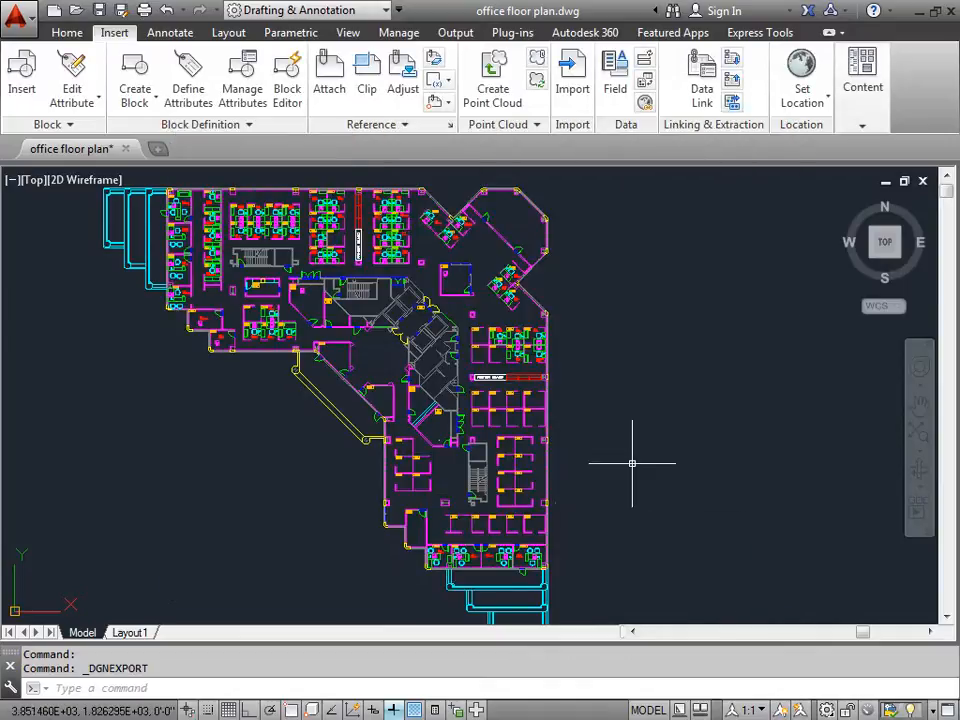
# Show the Application menu's export formats: DWF, DWFx, 3D DWF, PDF, DGN and FBX
pyautogui.click(18, 14)
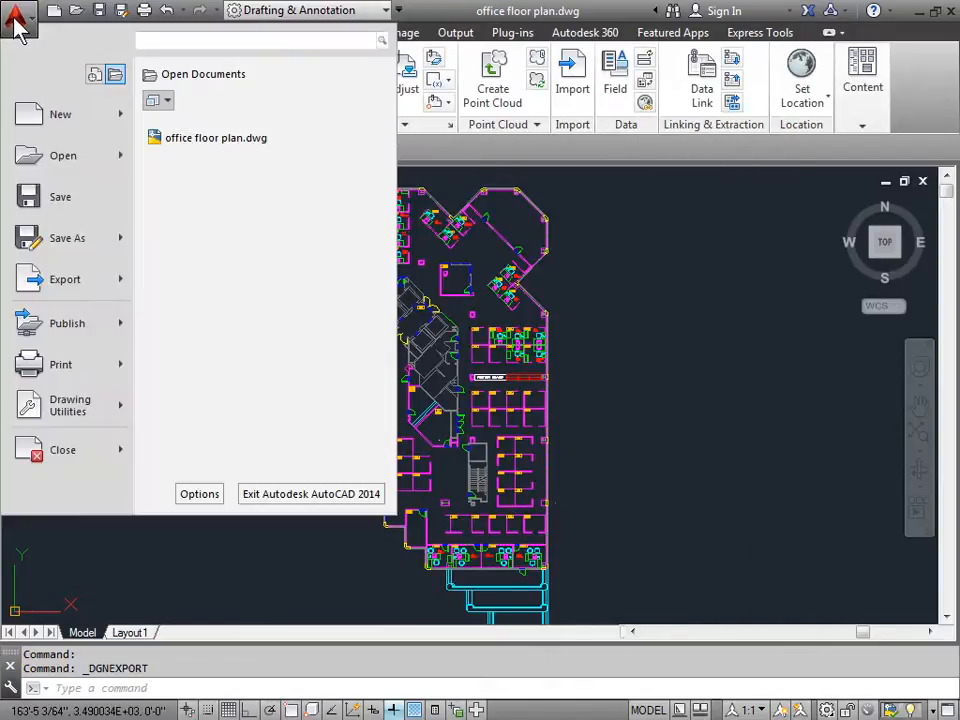
pyautogui.click(65, 279)
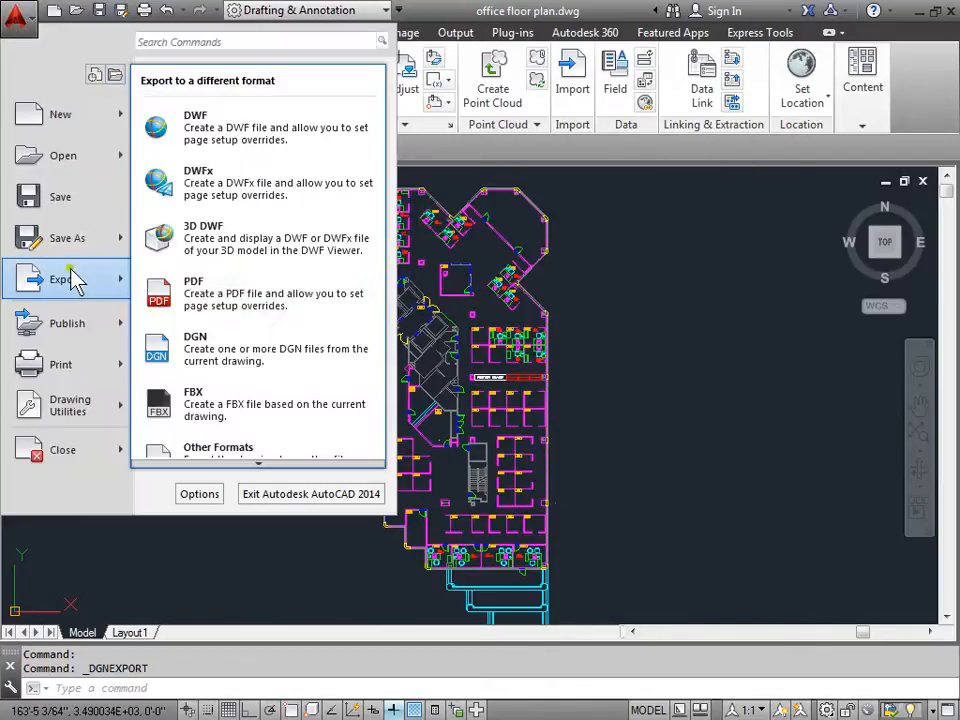
pyautogui.moveTo(290, 127)
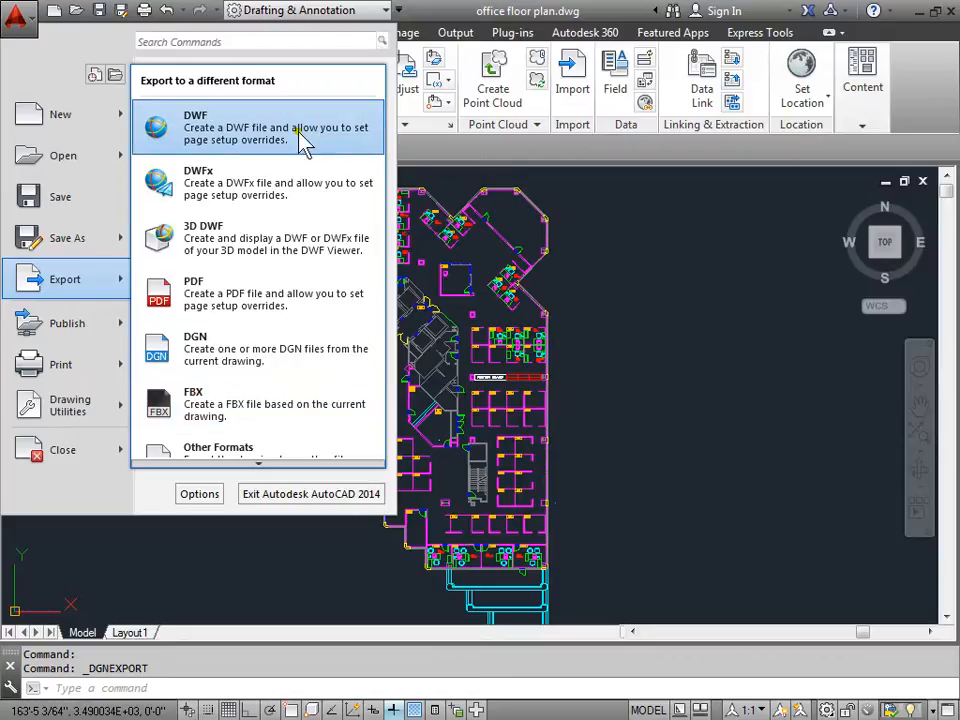
pyautogui.moveTo(305, 348)
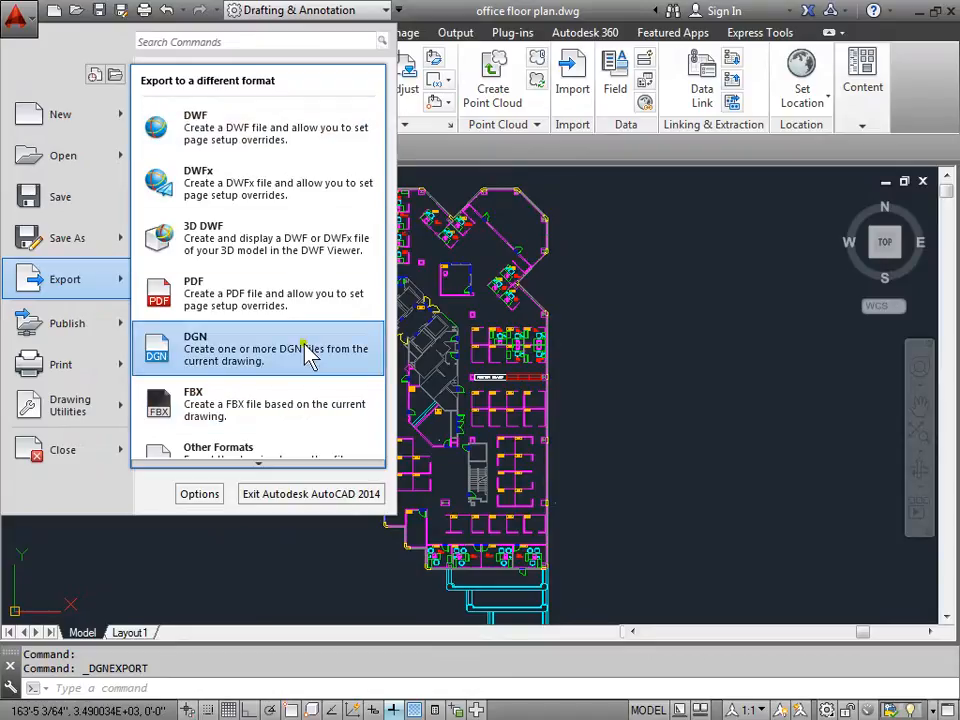
pyautogui.moveTo(310, 293)
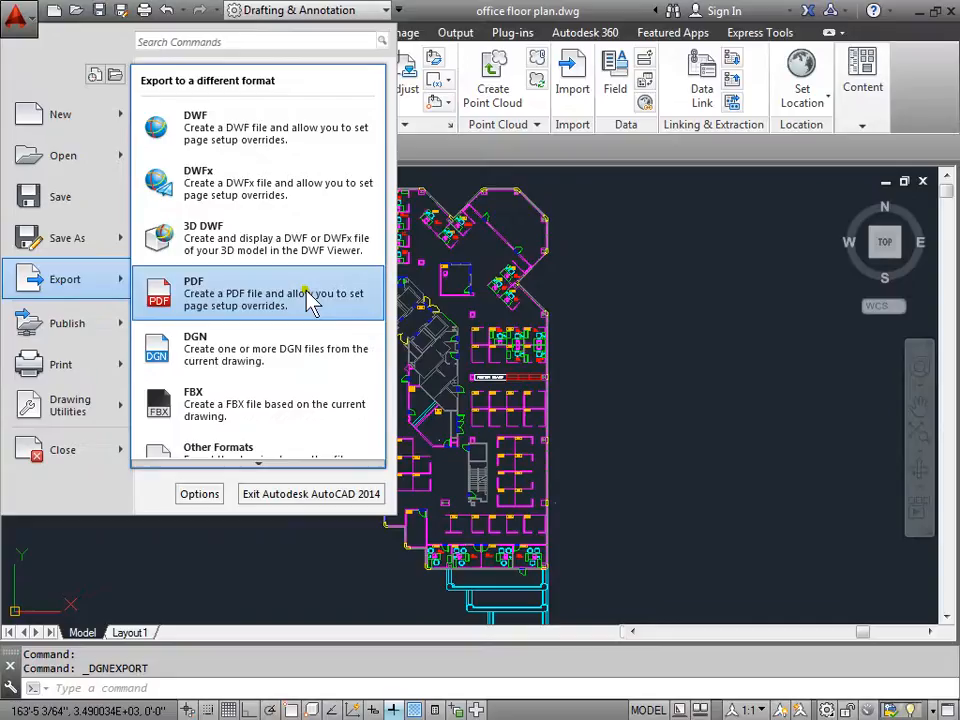